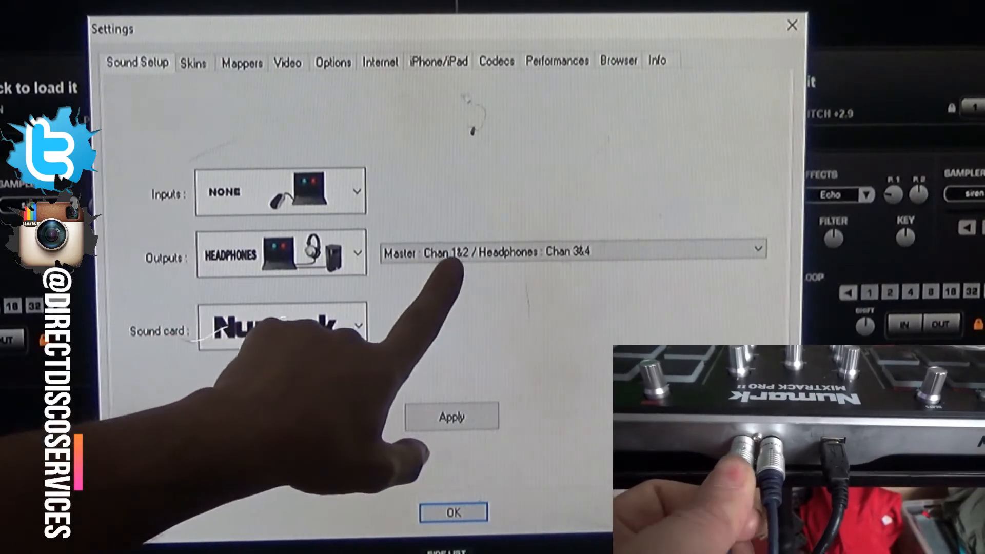
mouse_move(308, 270)
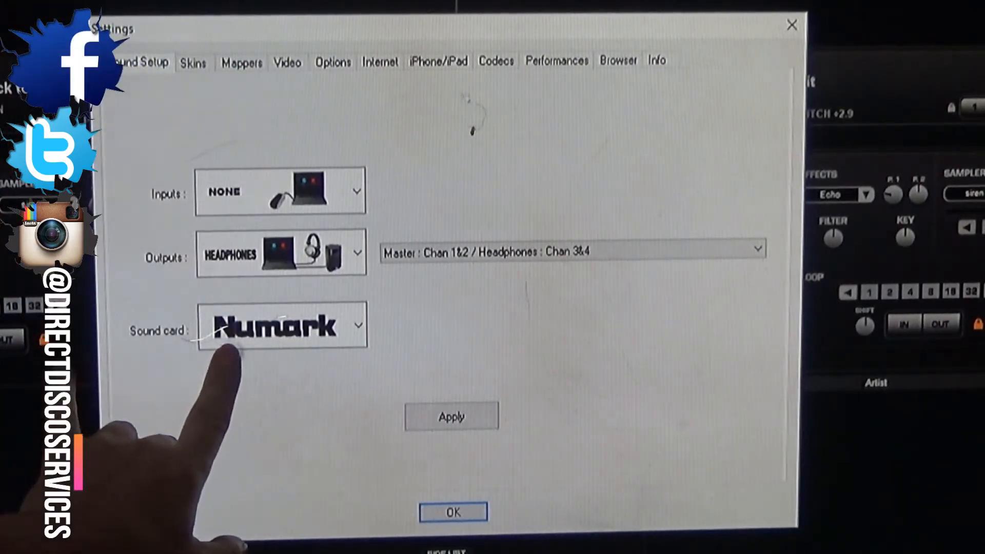
mouse_move(301, 352)
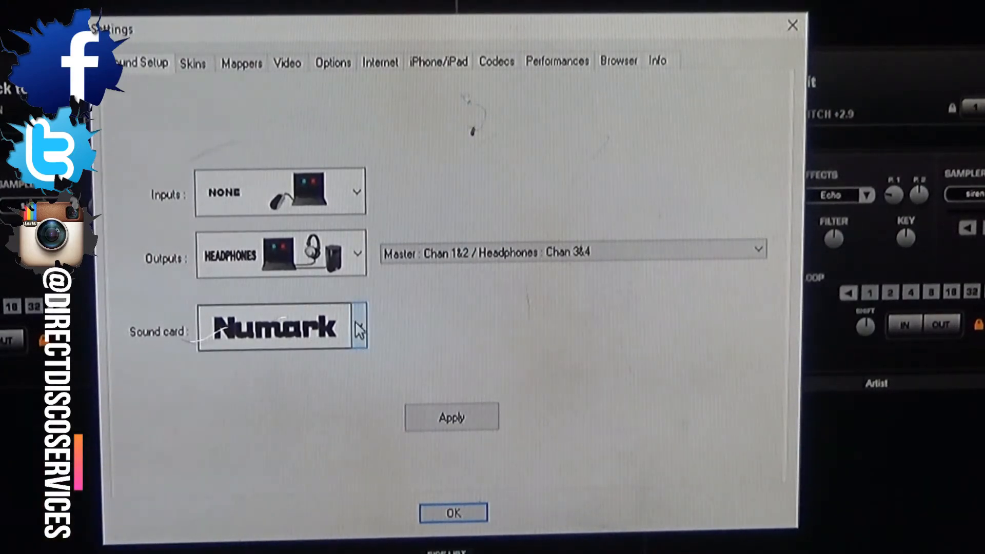
Step: Keep Numark as the sound card, apply the setup, and exit Settings to the decks
left_click(357, 327)
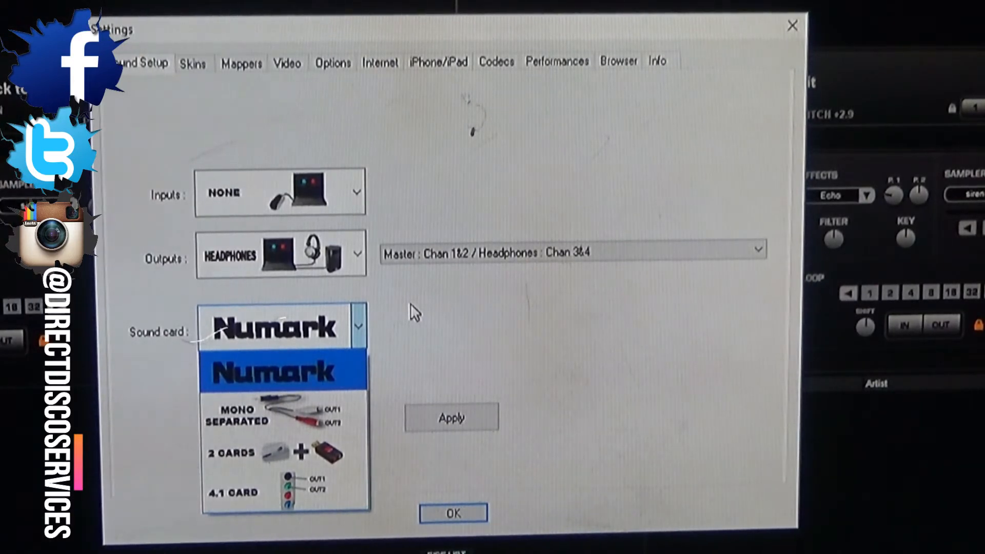
mouse_move(534, 471)
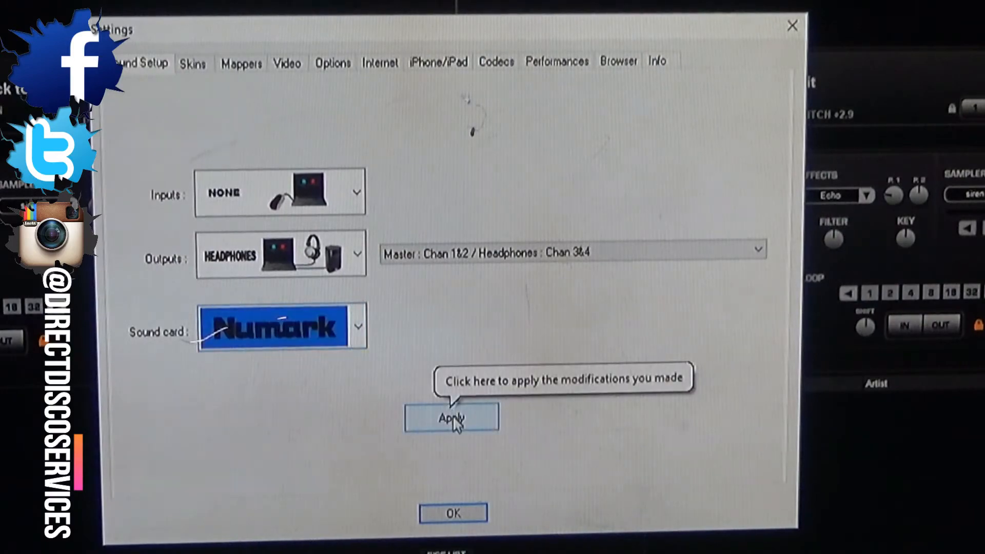
left_click(451, 417)
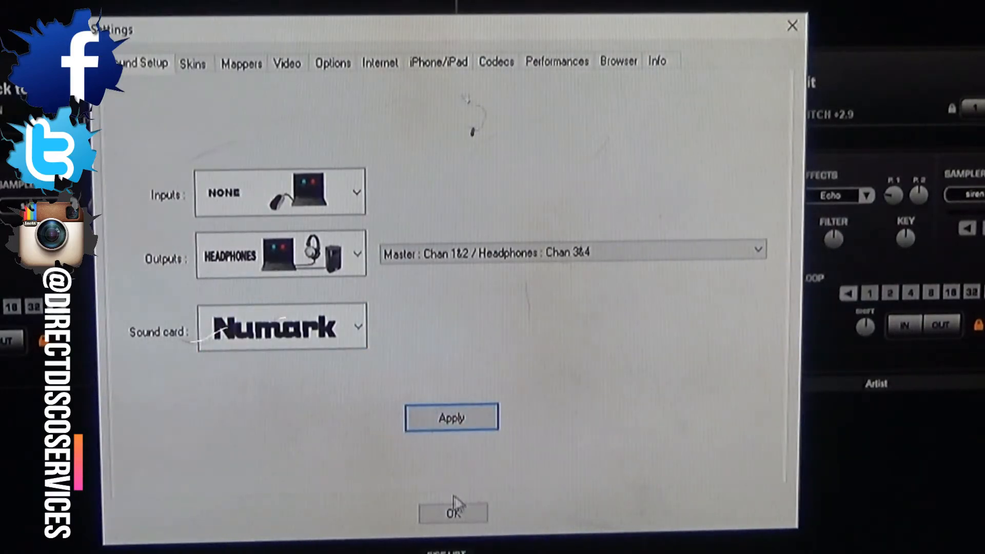
left_click(451, 512)
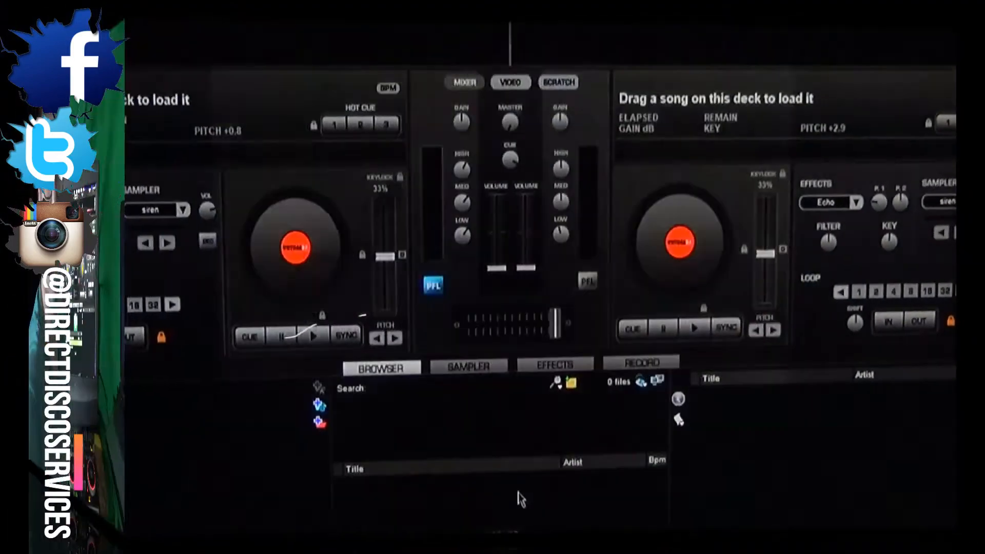